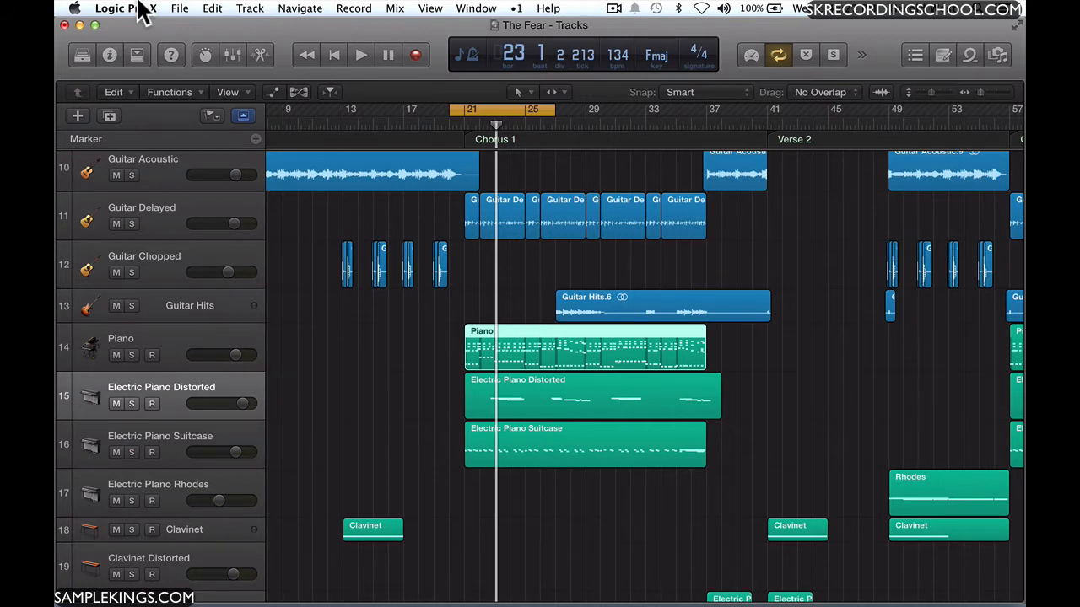
Reveal the Key Commands submenu from the Logic Pro X application menu.
click(125, 6)
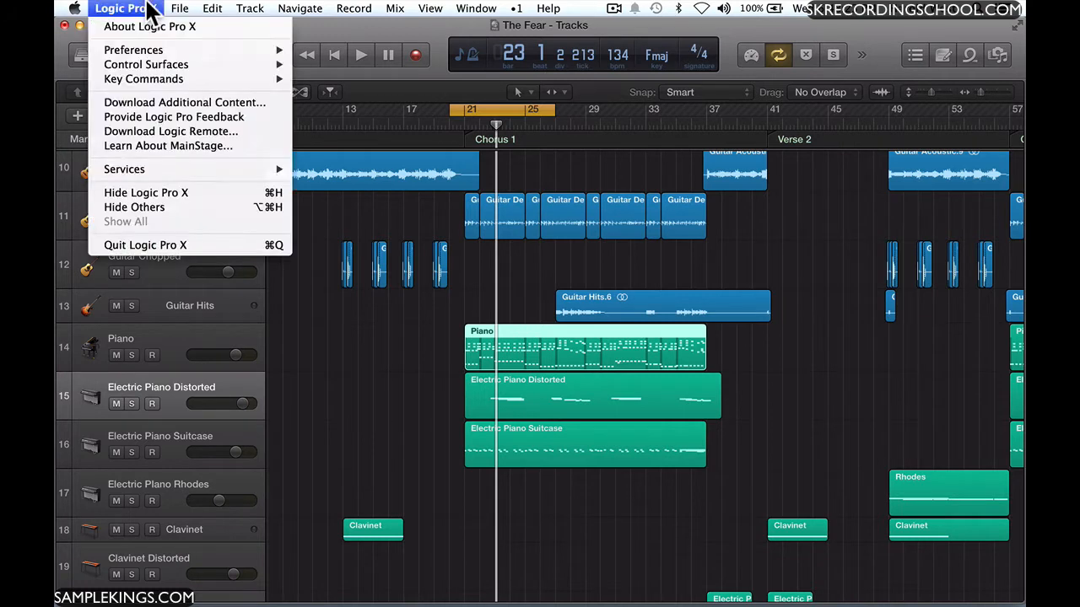
mouse_move(143, 79)
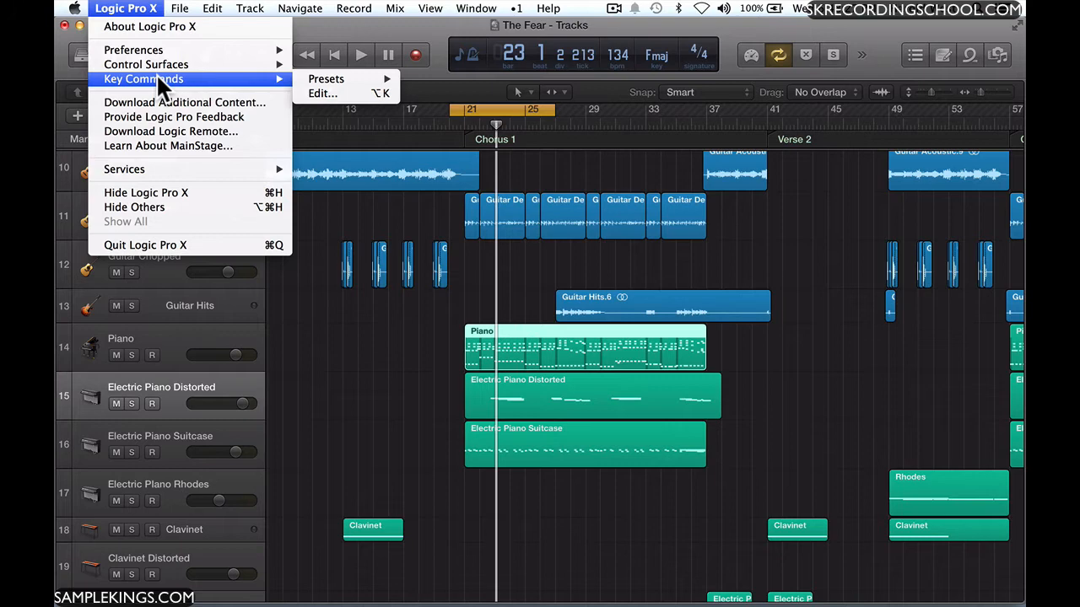
mouse_move(324, 93)
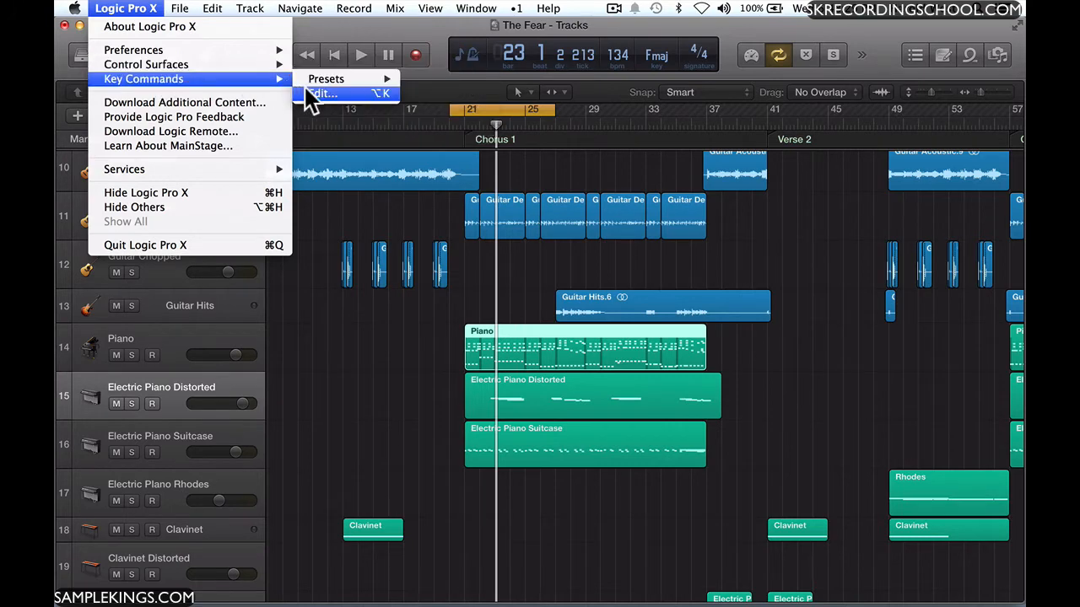
Bring up the Key Commands editor listing Global Commands, Mixer and Score Editor categories.
click(320, 93)
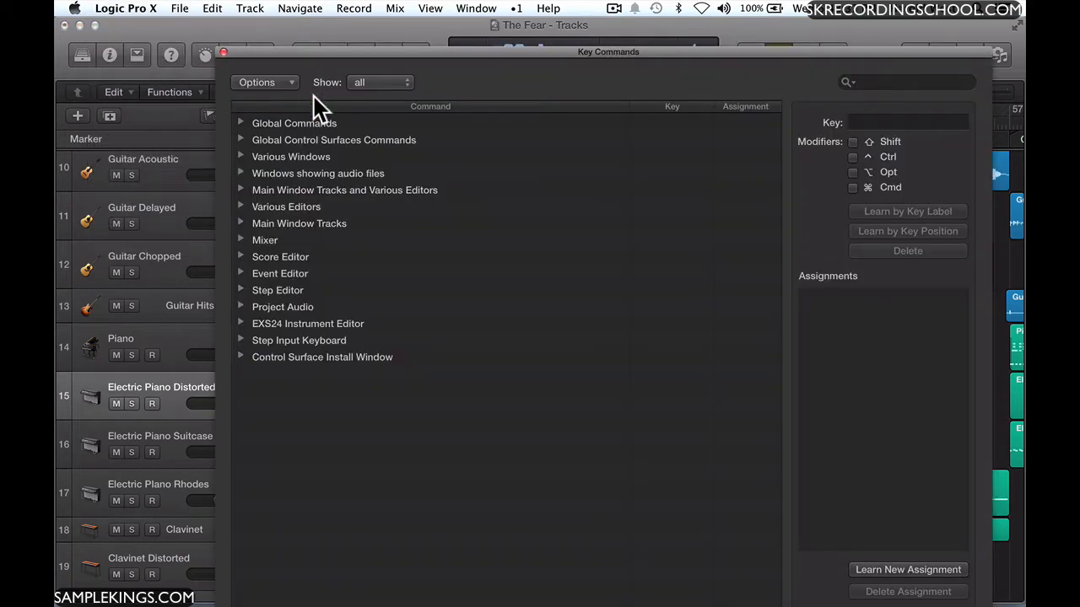
mouse_move(294, 123)
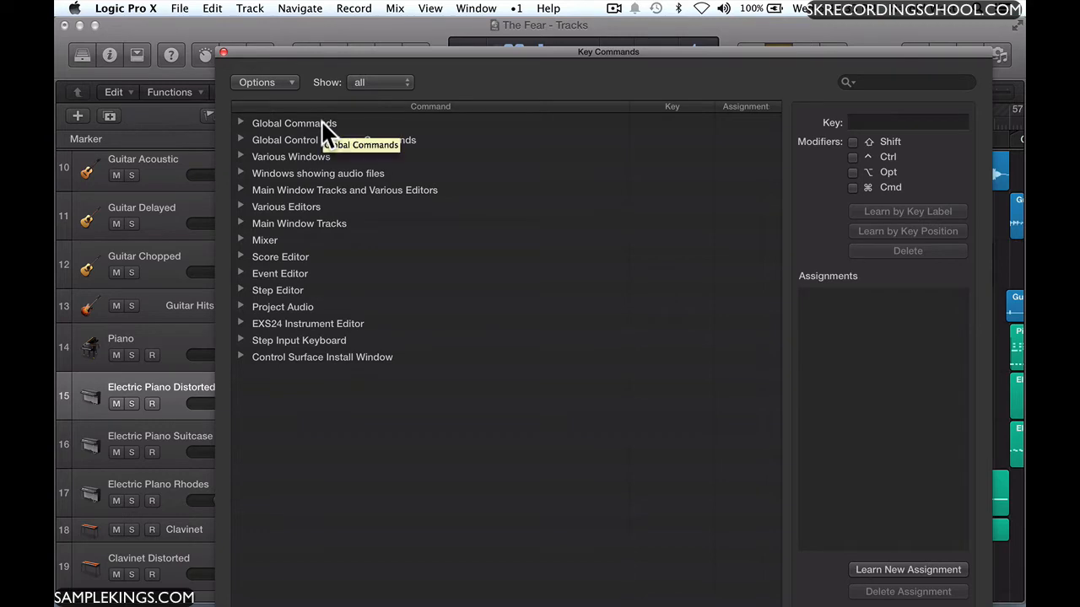
mouse_move(489, 150)
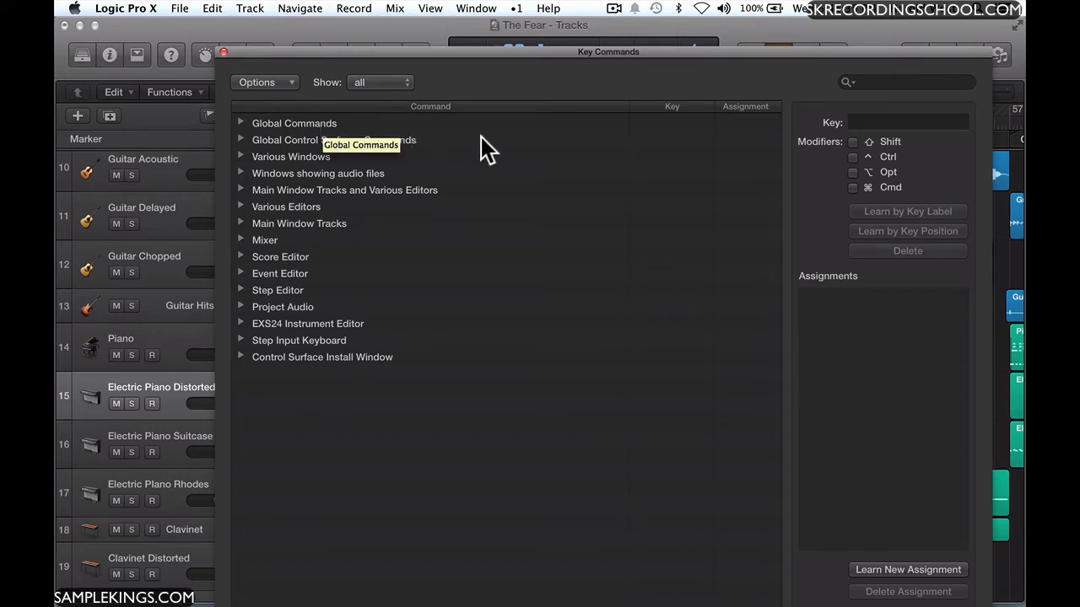
mouse_move(447, 156)
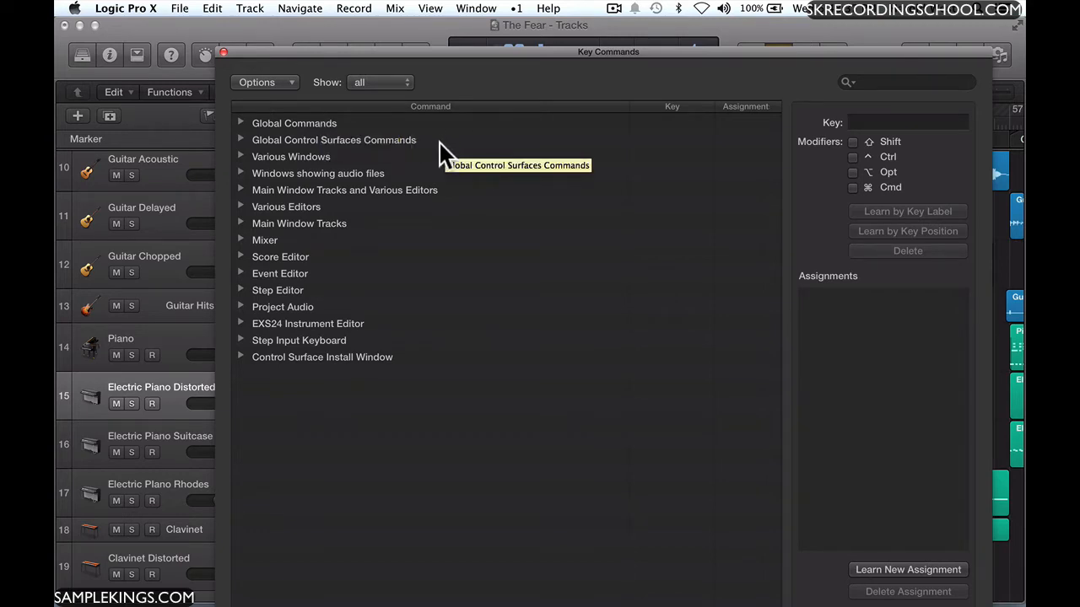
mouse_move(355, 189)
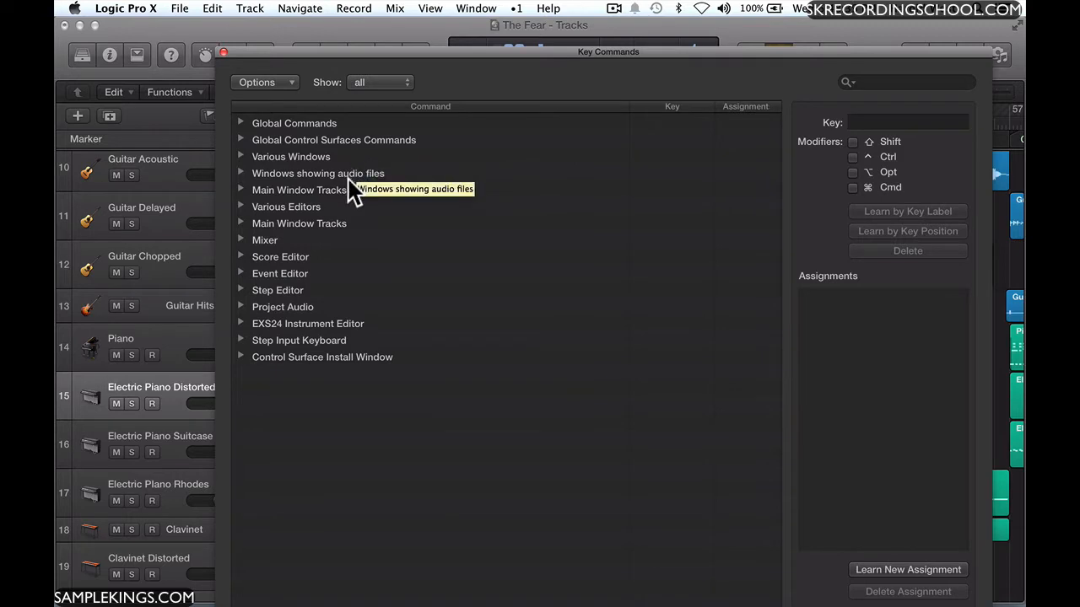
mouse_move(430, 226)
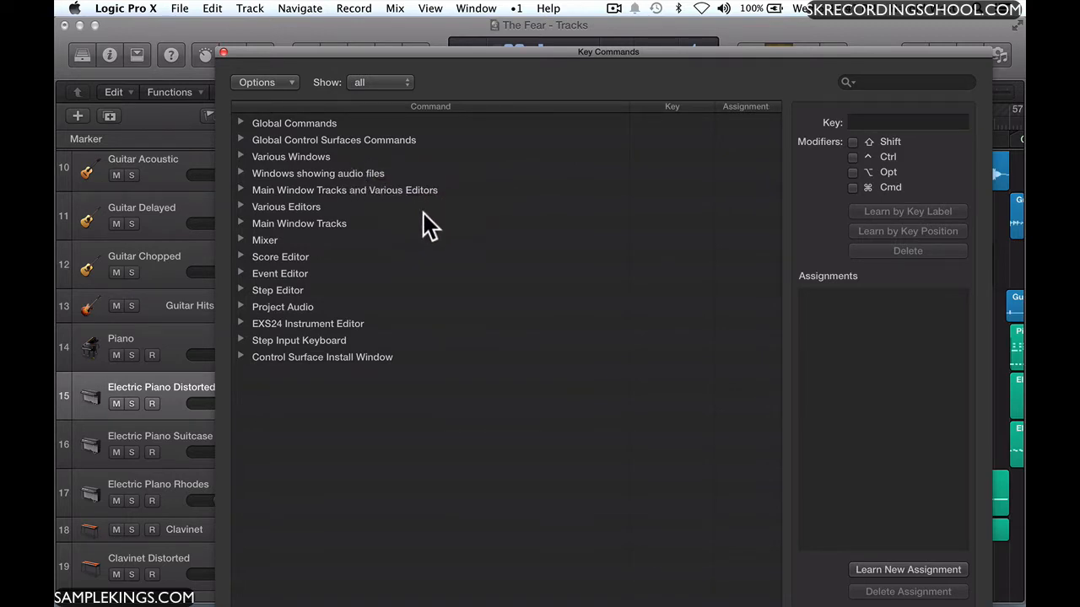
mouse_move(401, 371)
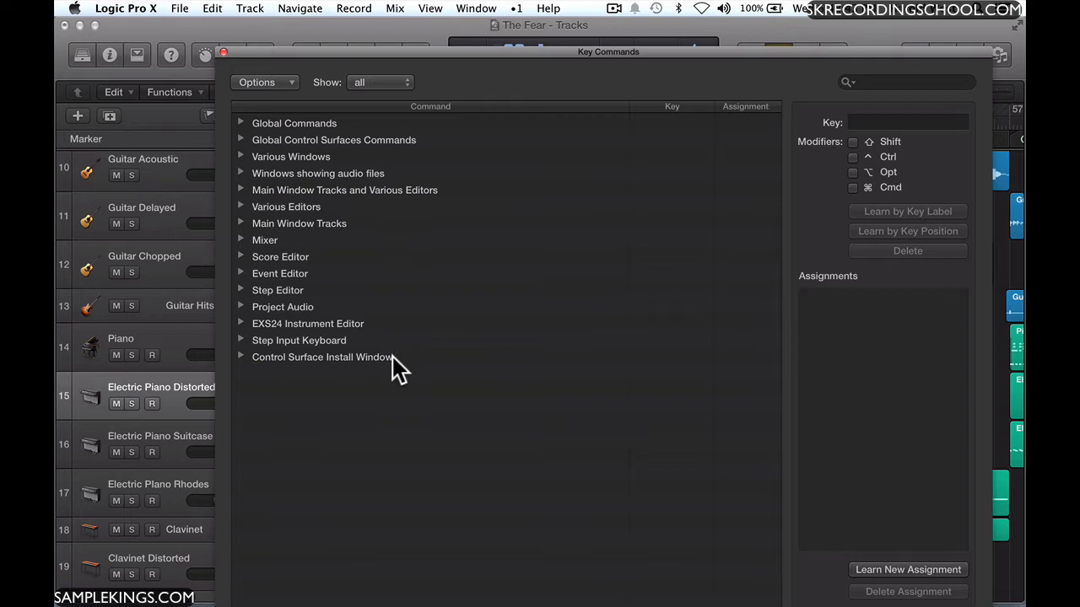
mouse_move(987, 177)
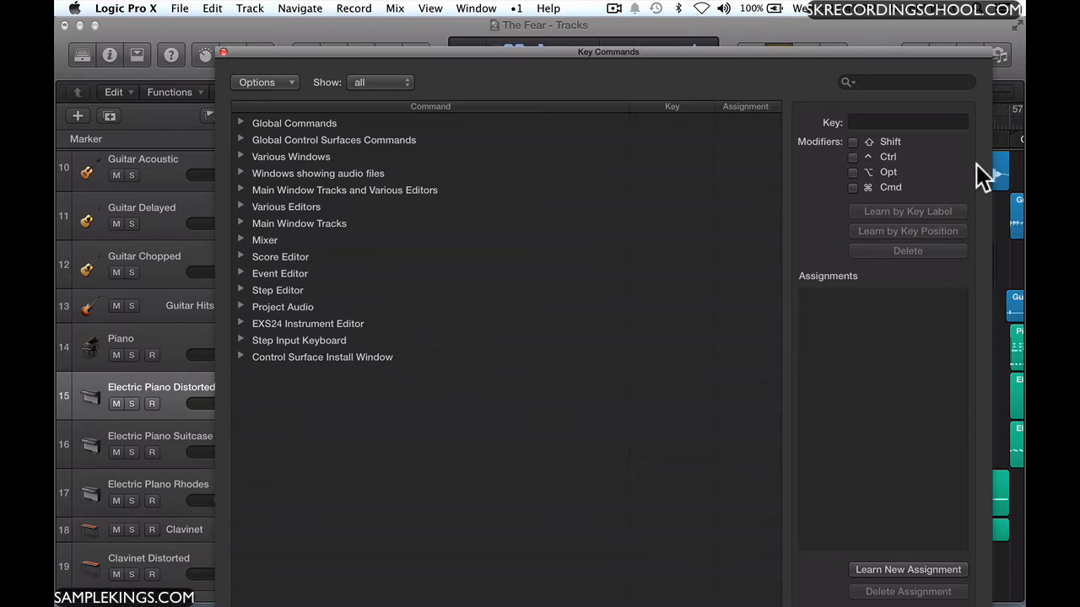
mouse_move(919, 160)
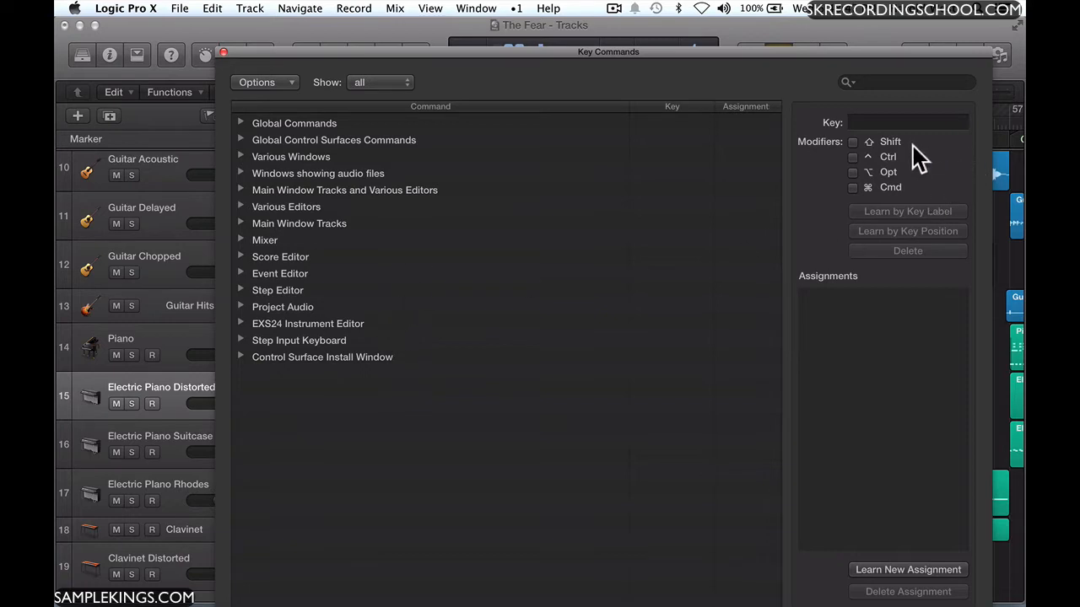
mouse_move(909, 186)
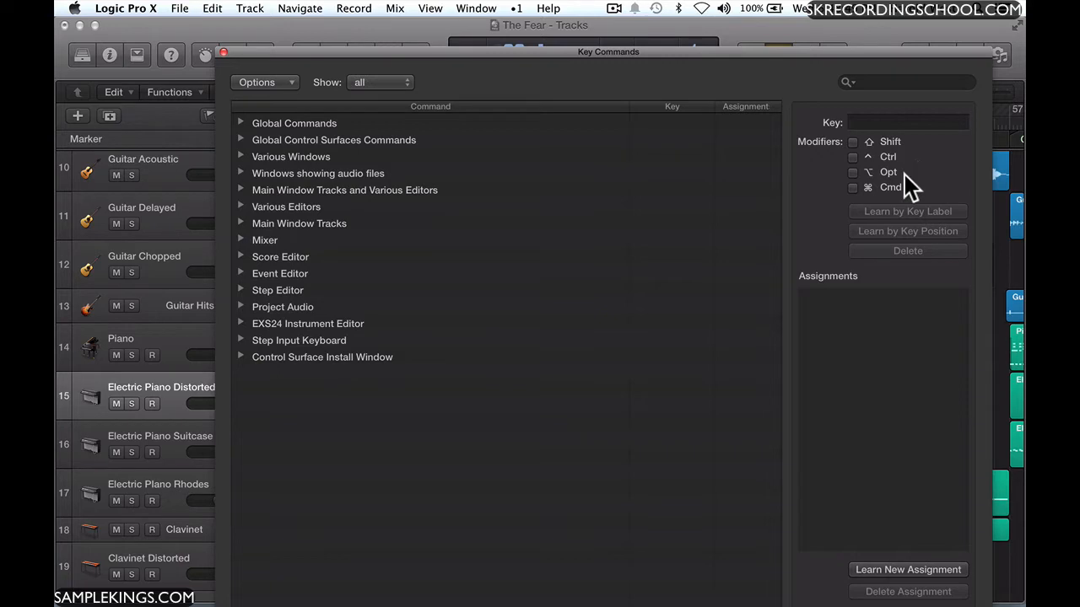
mouse_move(242, 138)
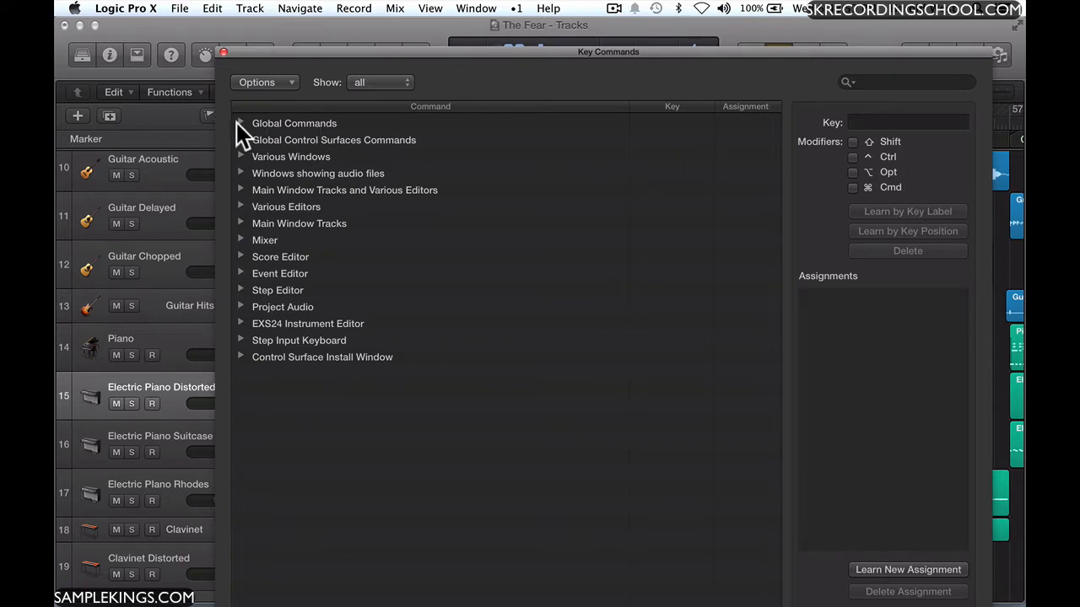
click(242, 123)
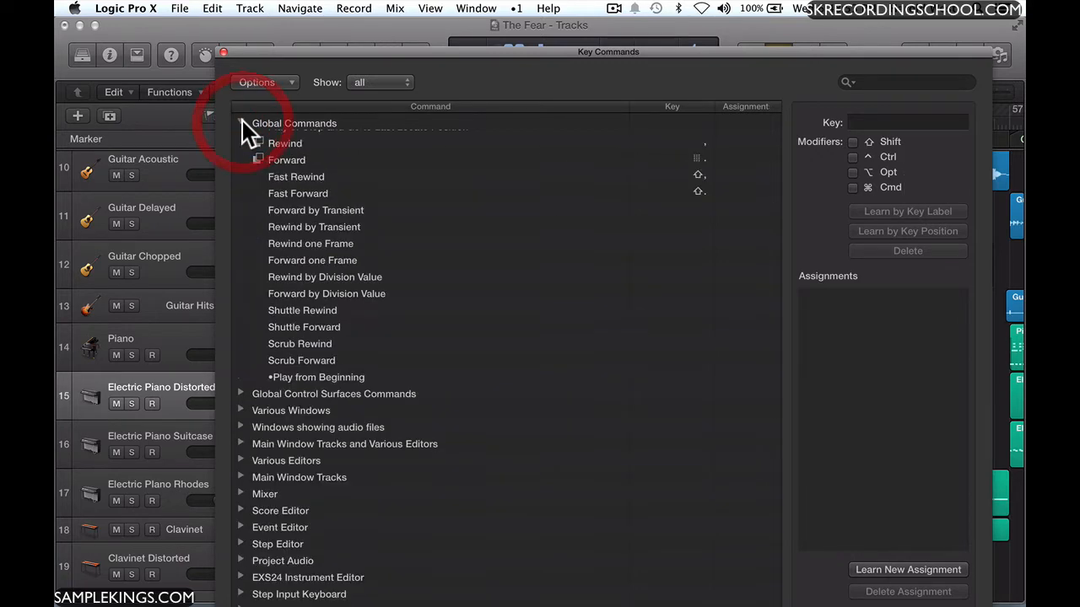
click(241, 123)
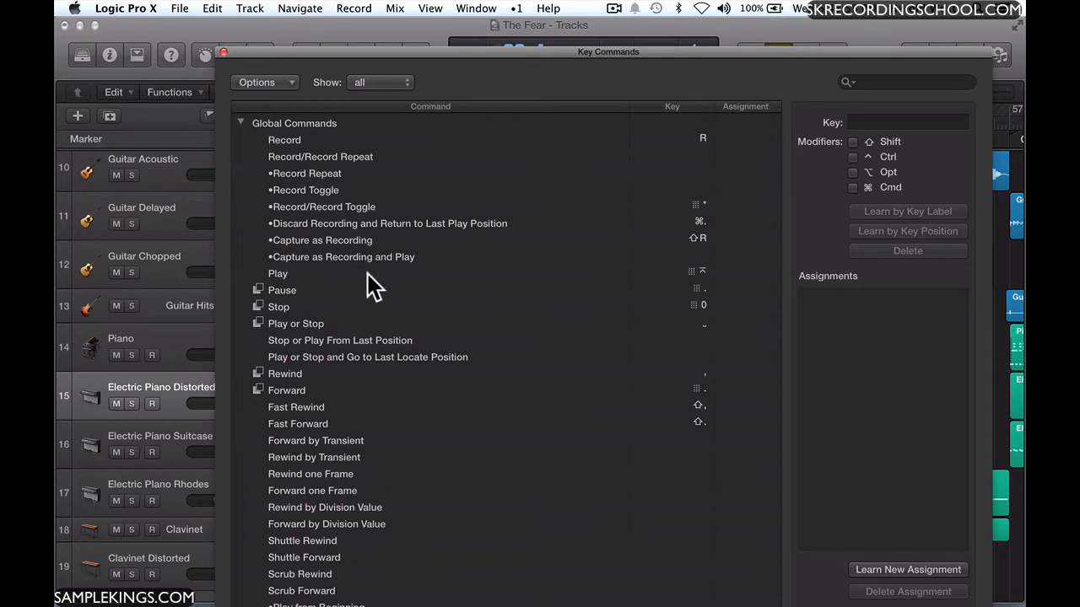
scroll(down, 3)
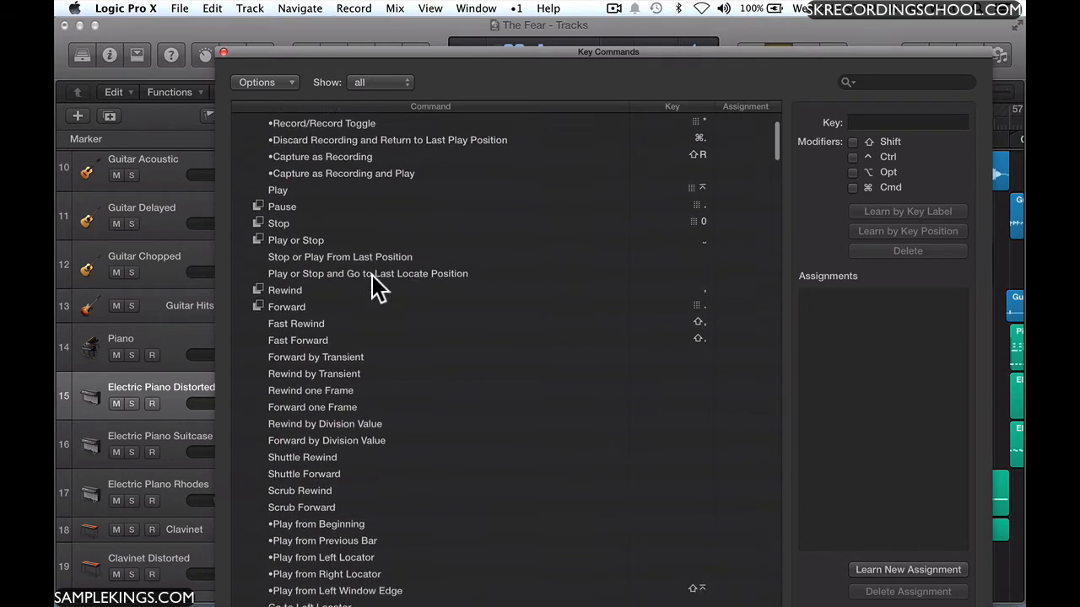
scroll(down, 3)
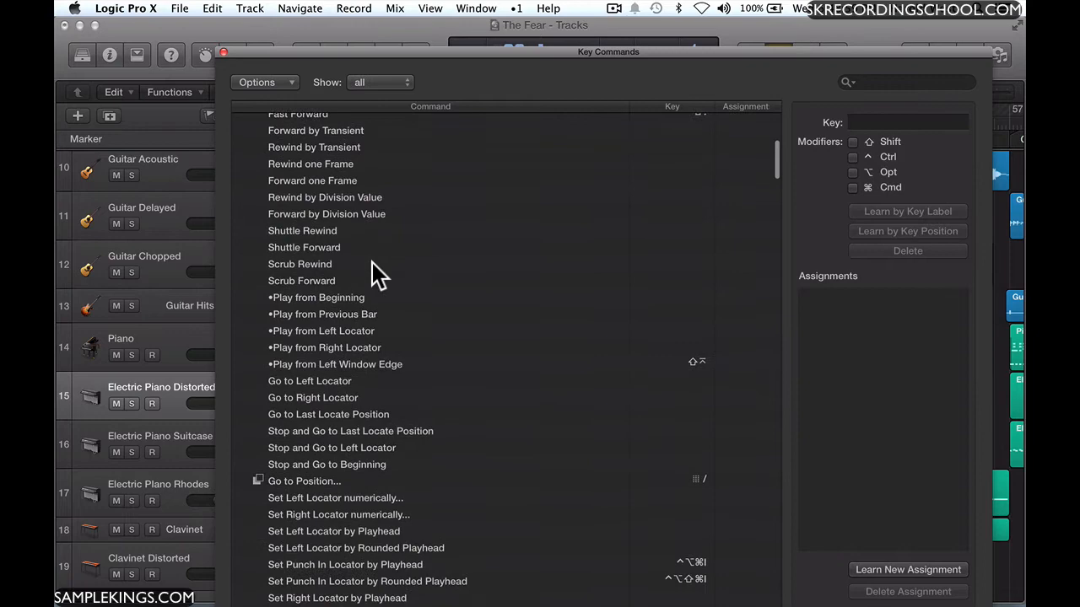
scroll(down, 3)
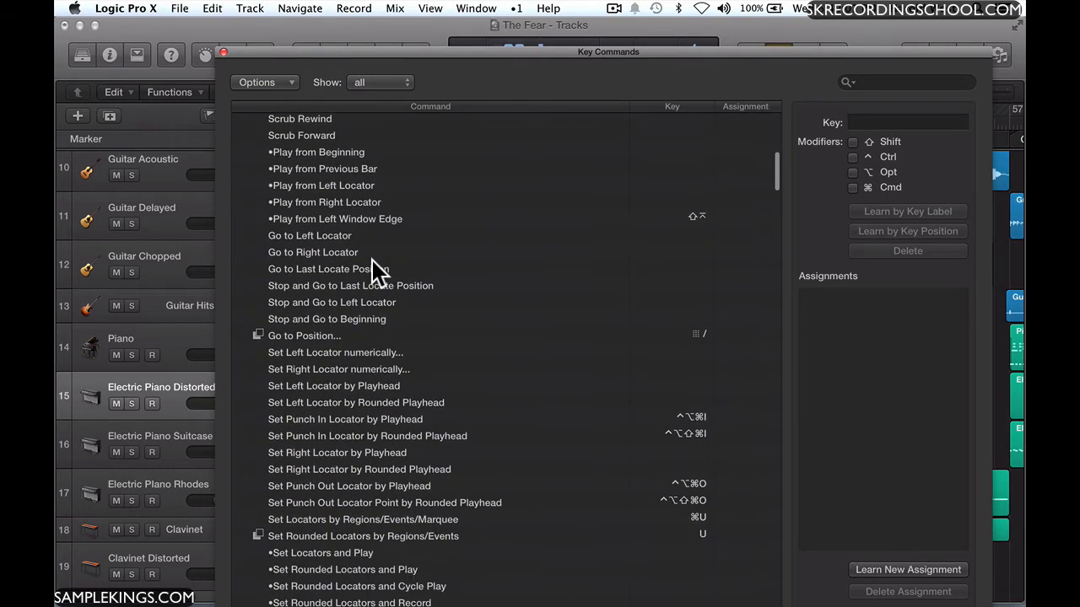
scroll(down, 3)
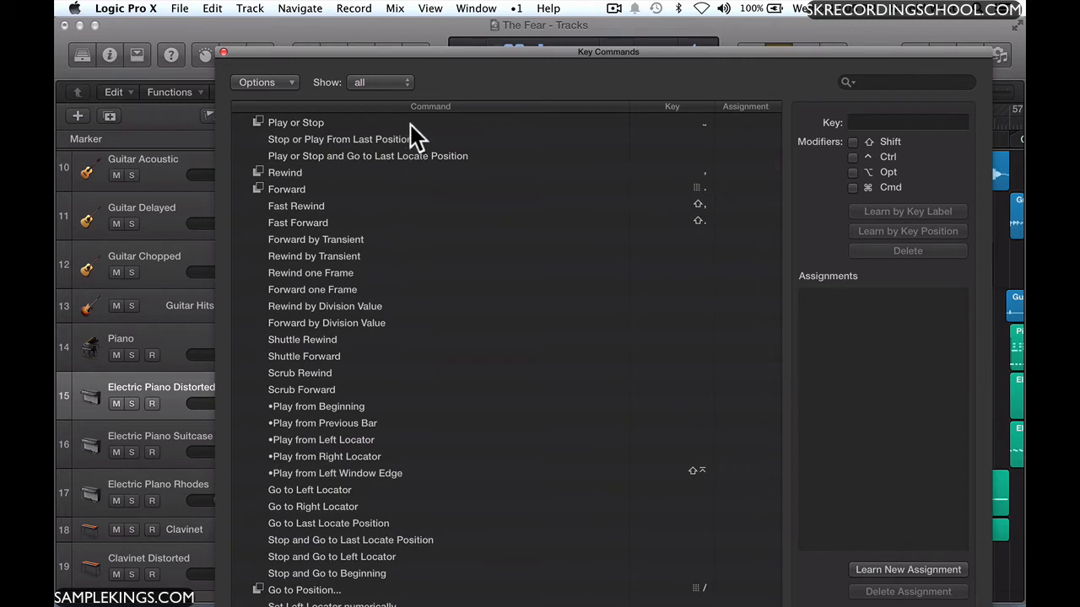
mouse_move(290, 91)
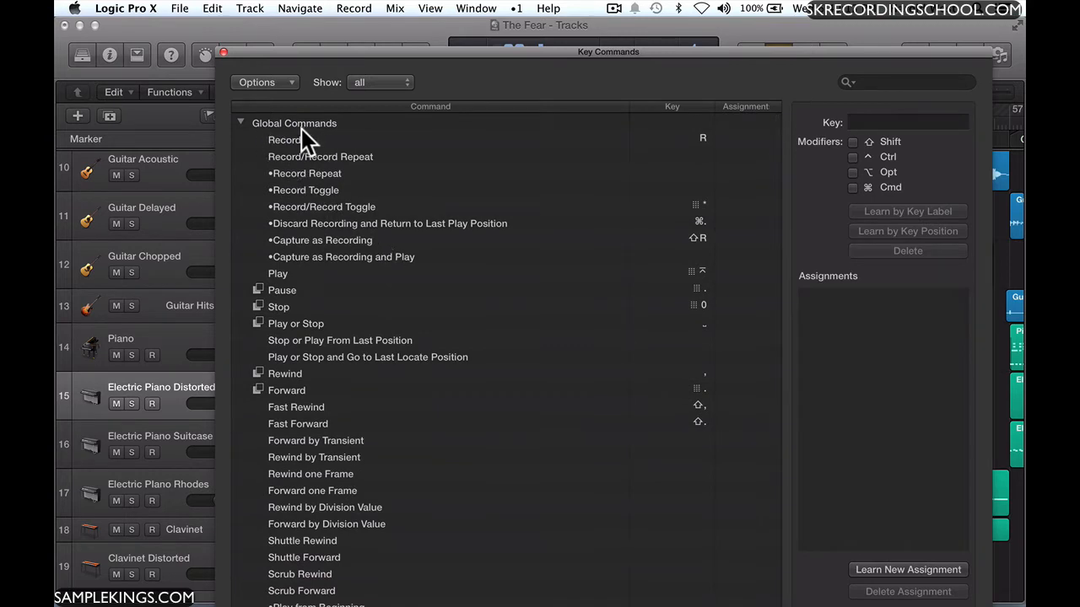
Set the Show filter to 'used' so only commands with assigned keys are listed.
click(379, 81)
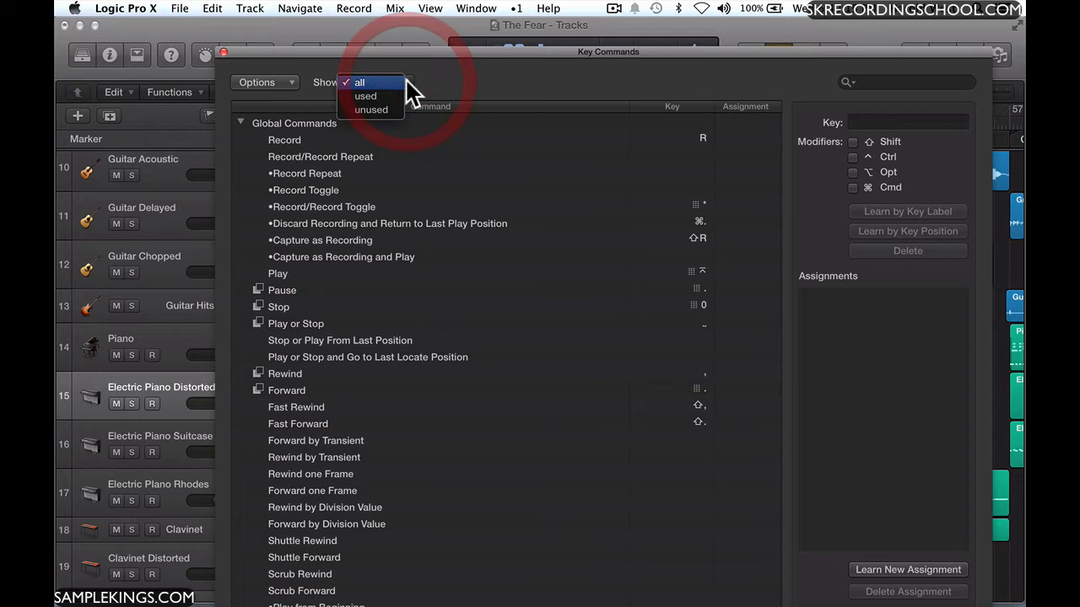
mouse_move(365, 94)
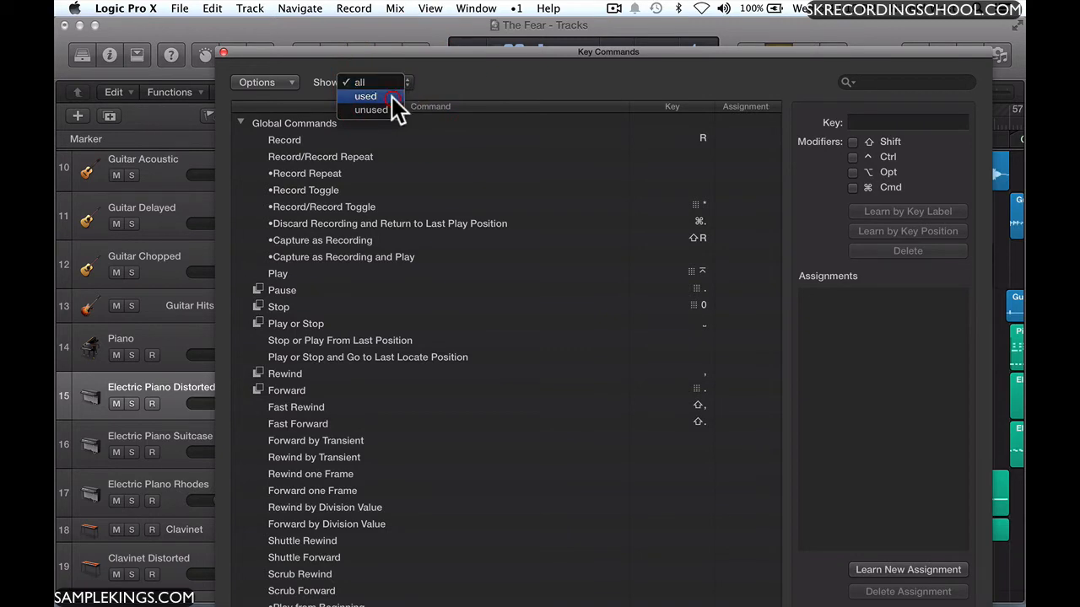
click(365, 95)
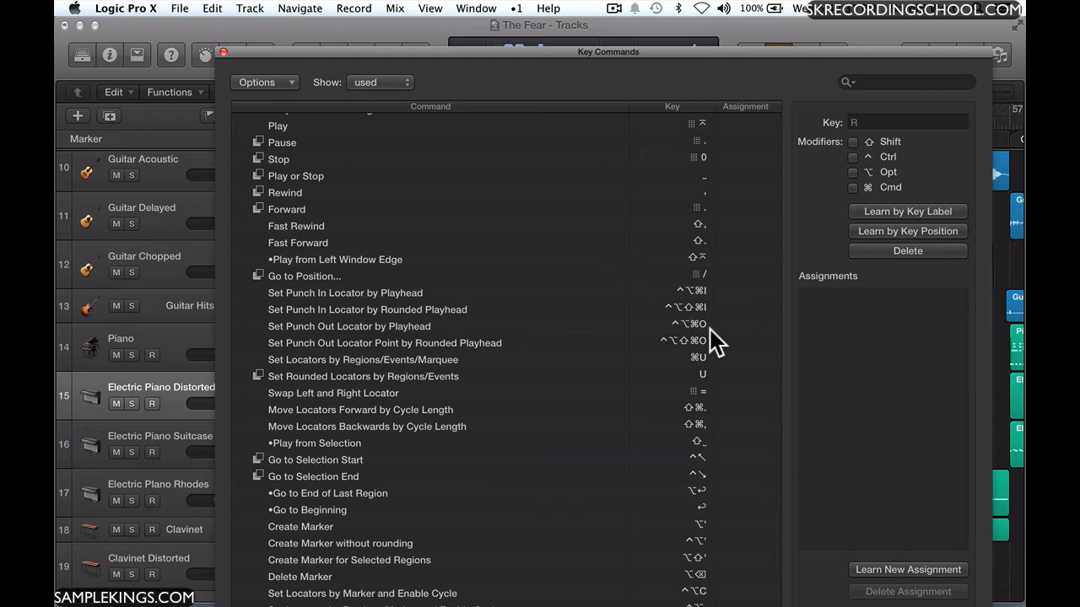
mouse_move(435, 110)
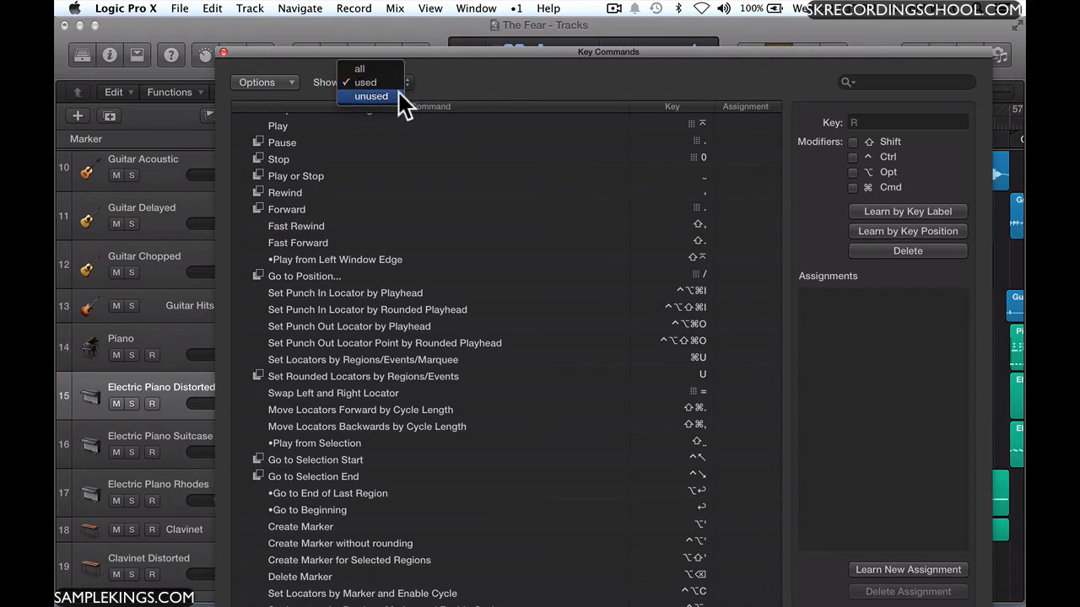
Set the Show filter to 'unused' so only commands without keys are listed.
click(371, 95)
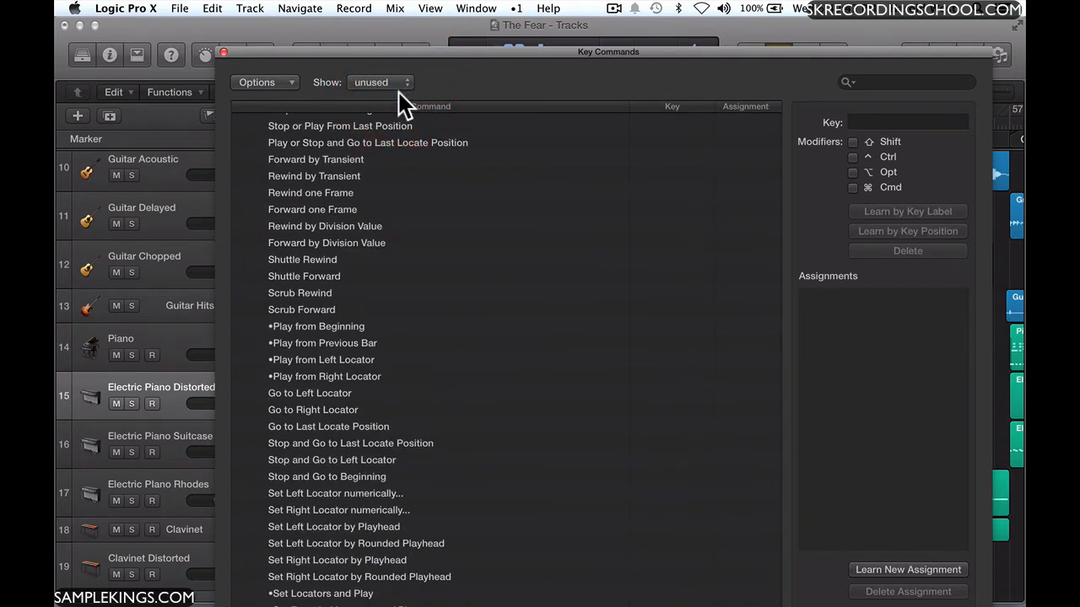
mouse_move(334, 283)
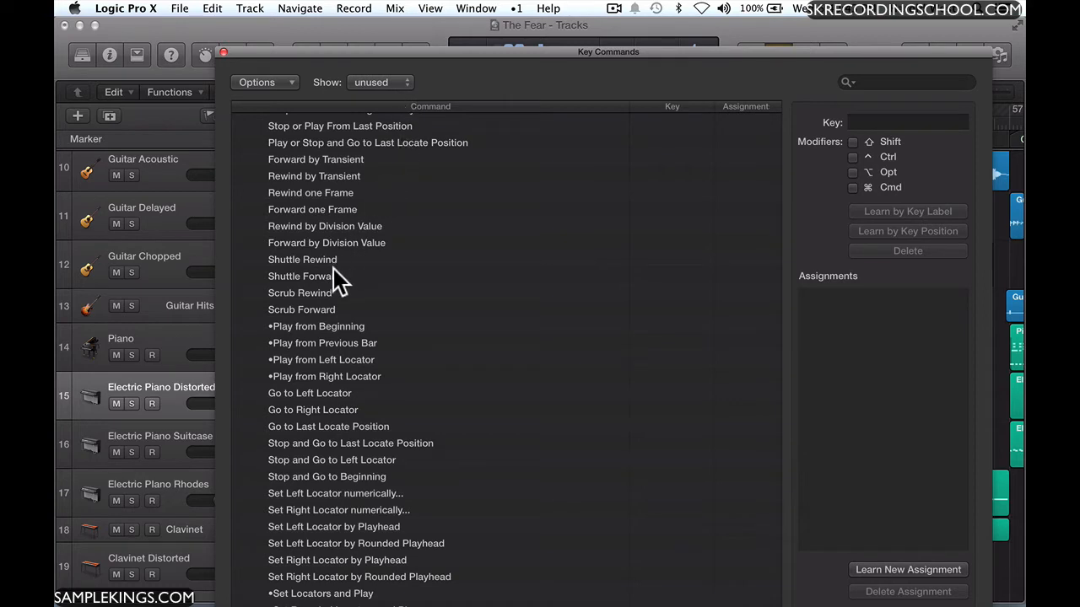
mouse_move(329, 287)
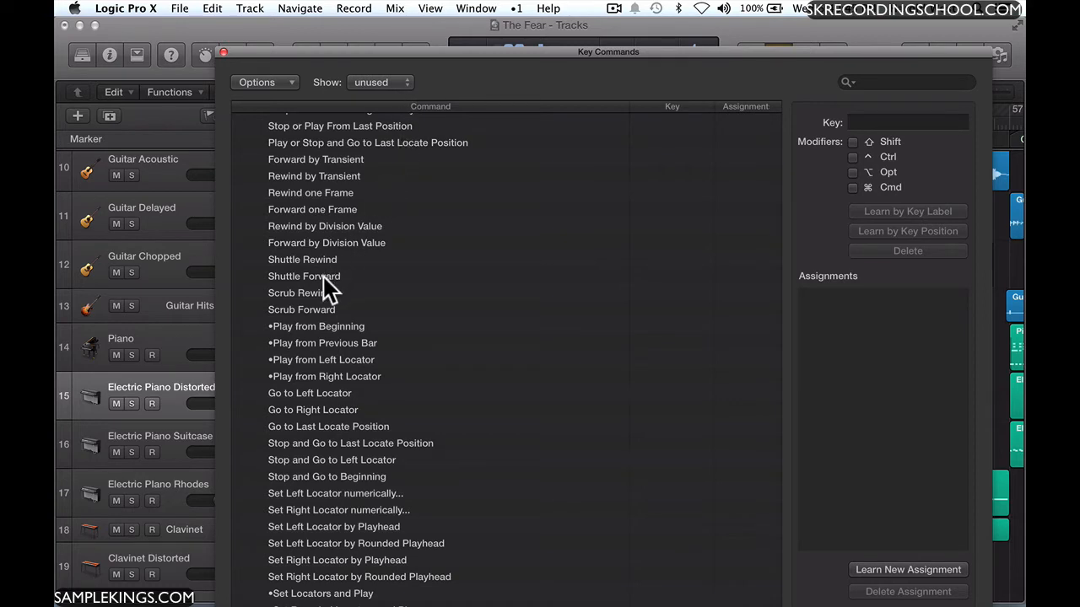
mouse_move(329, 319)
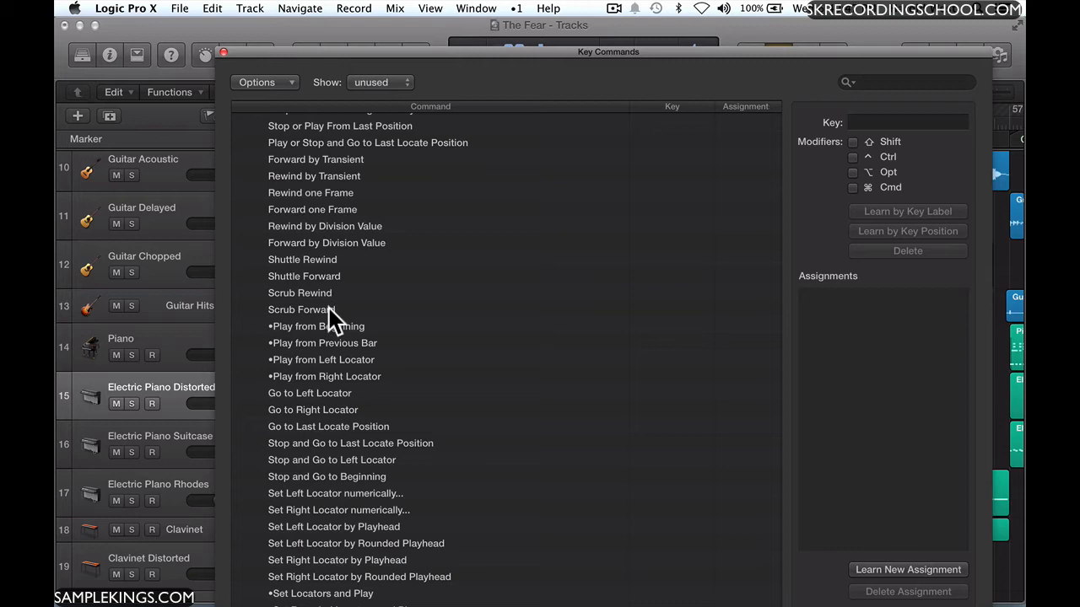
mouse_move(300, 311)
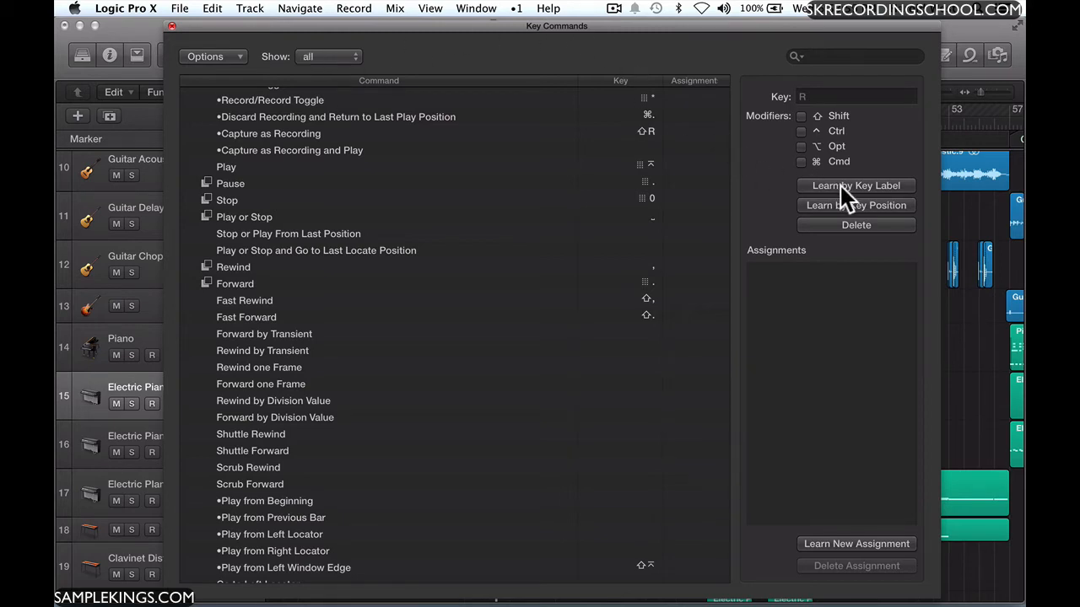
mouse_move(840, 216)
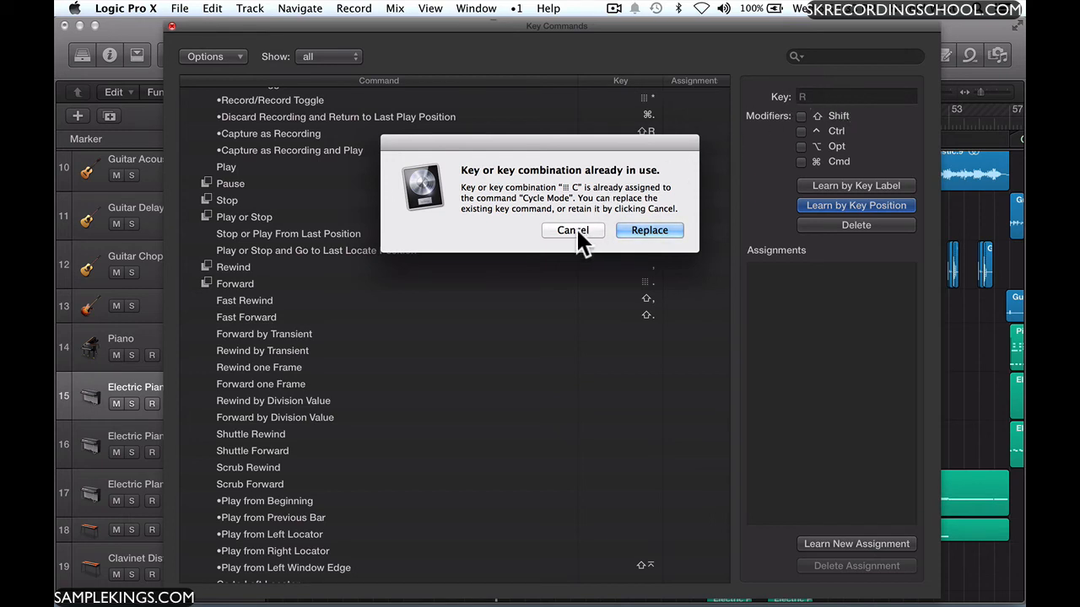
Cancel the conflicting key assignment, keeping the existing Cycle Mode shortcut.
click(574, 229)
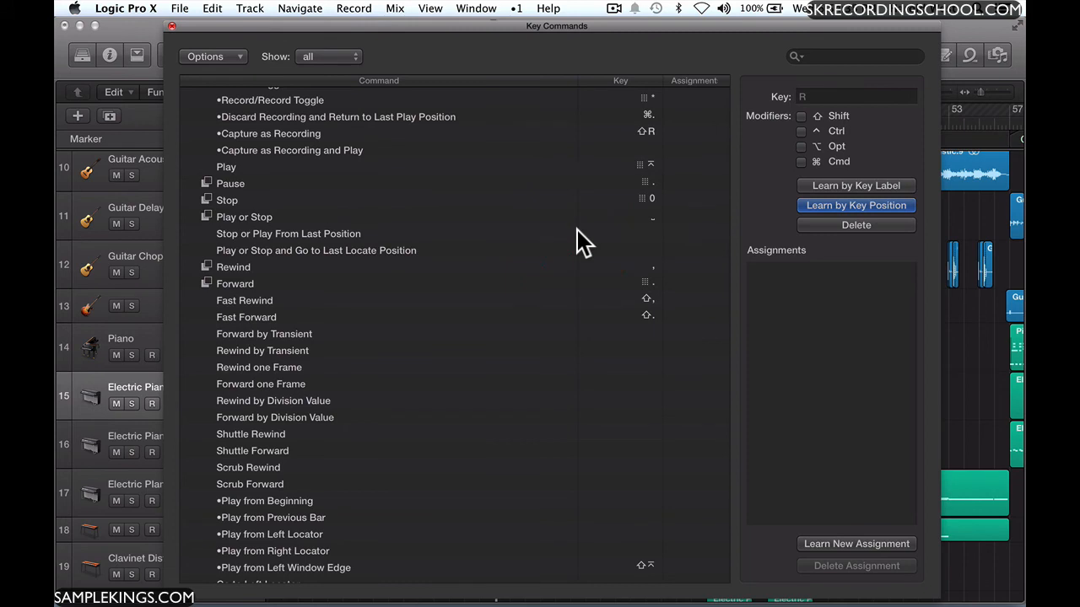